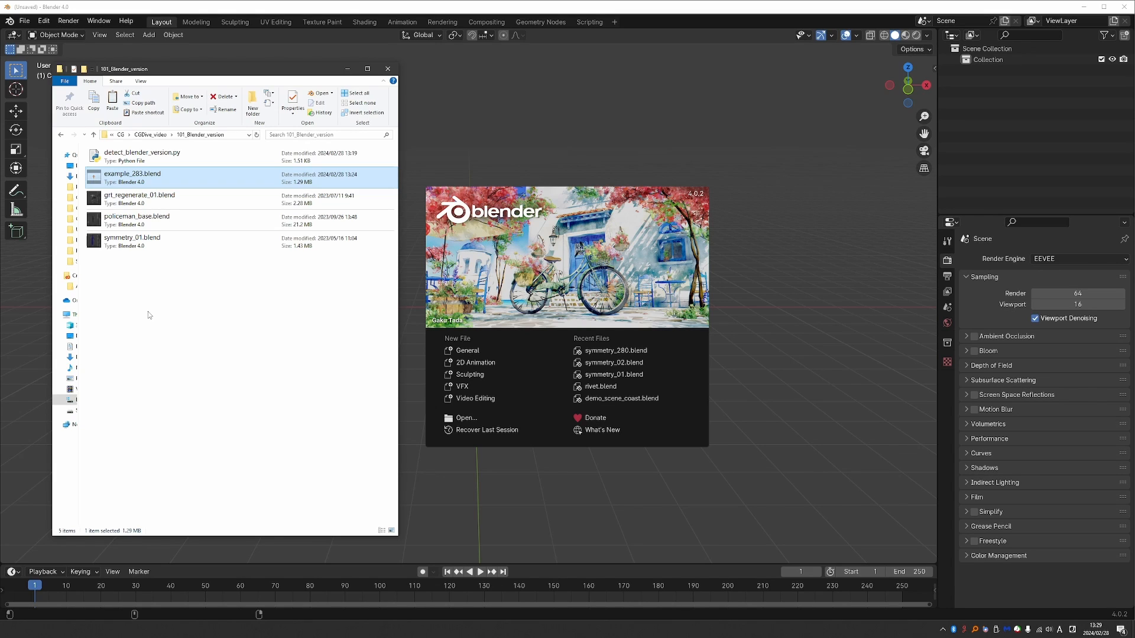
mouse_move(159, 301)
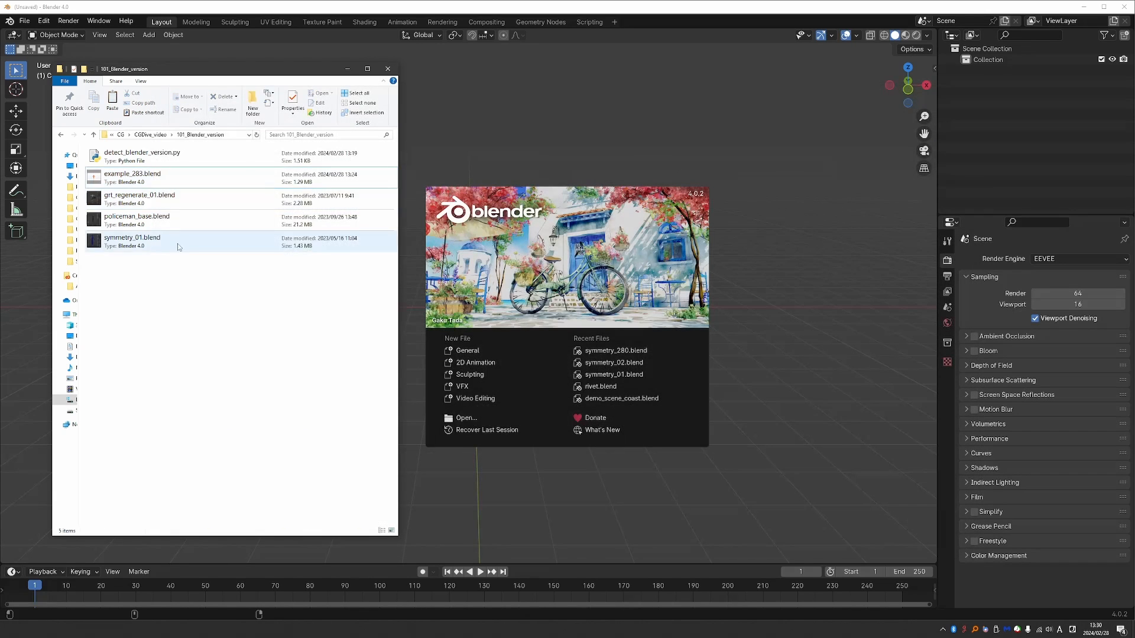
Select example_283.blend in File Explorer and open it in Blender 4.0
left_click(133, 174)
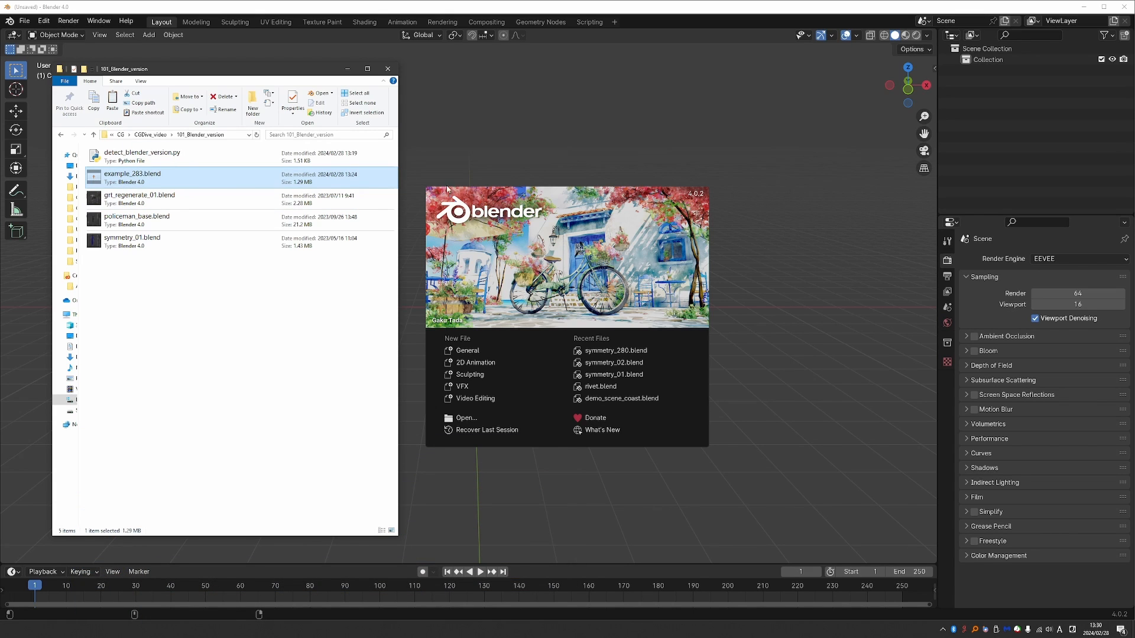
double_click(133, 174)
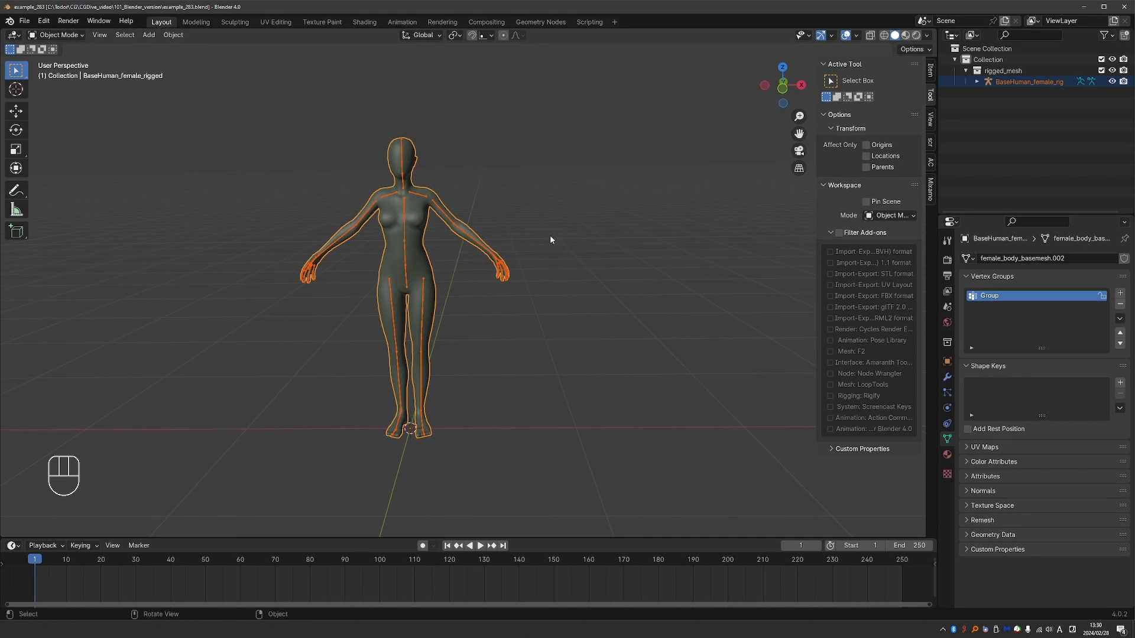
mouse_move(531, 227)
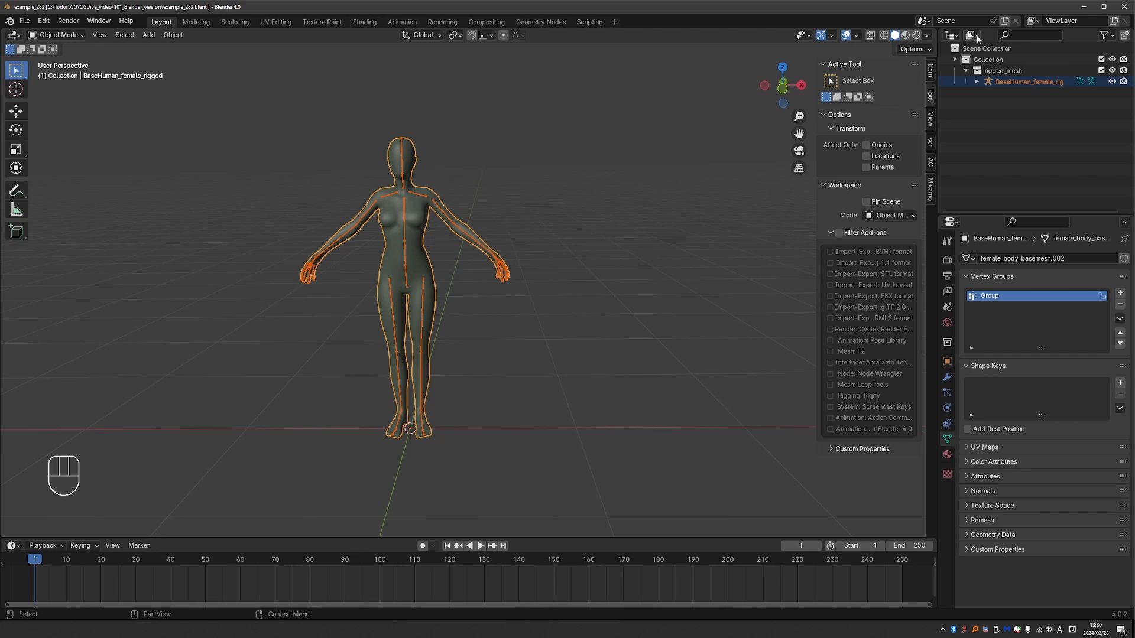
Switch the Outliner to Data API and expand Version to read 2, 83, 21
left_click(974, 35)
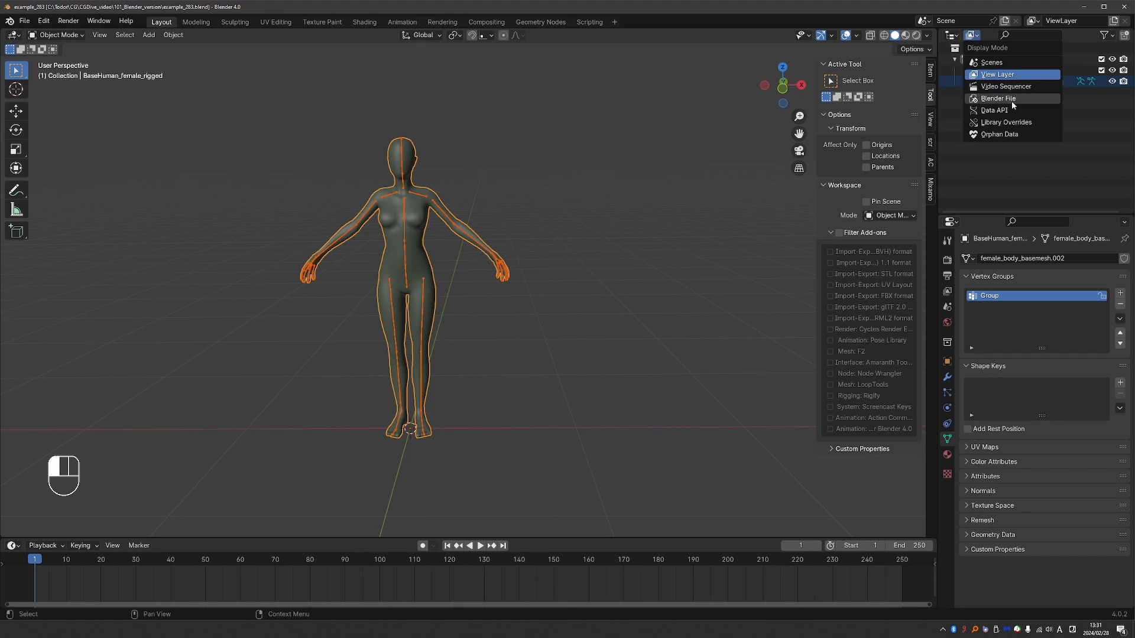
left_click(999, 97)
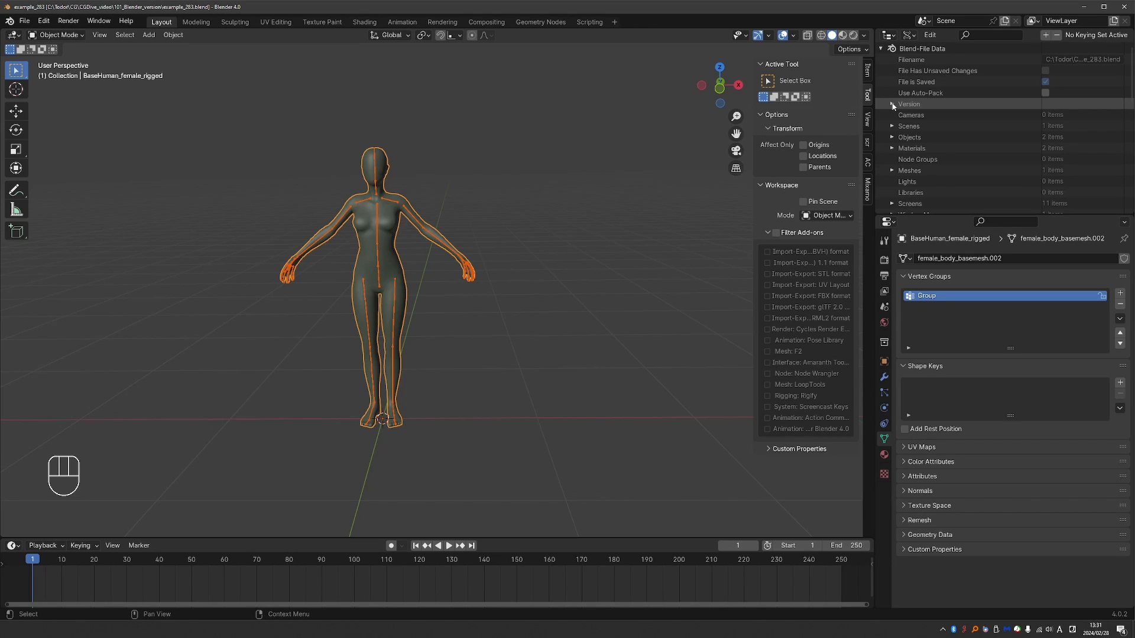
left_click(894, 104)
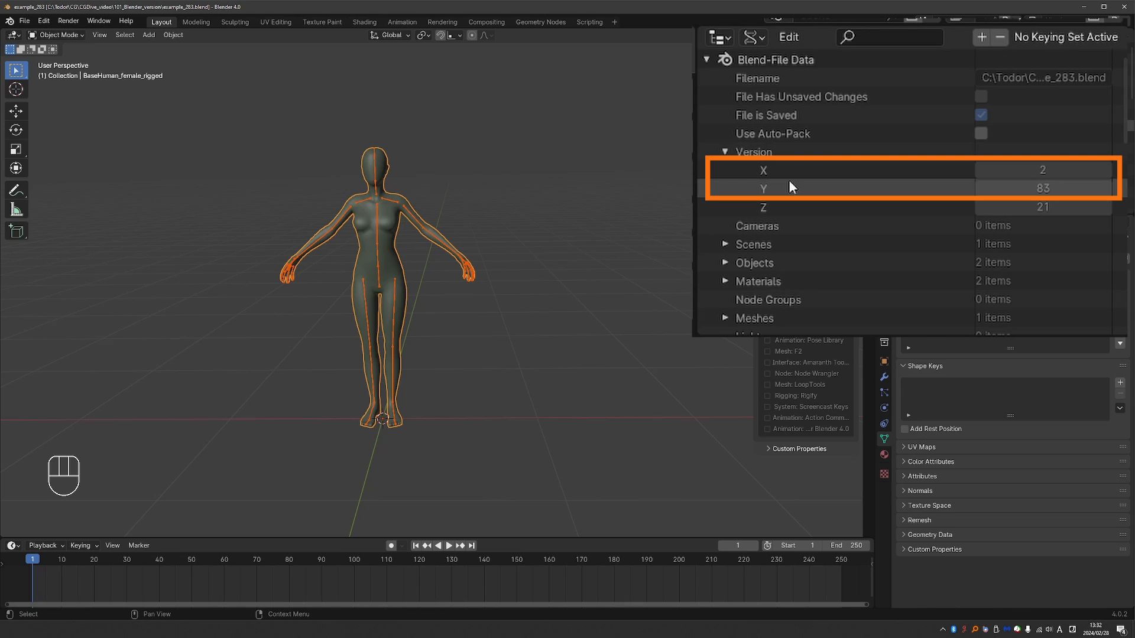
left_click(762, 206)
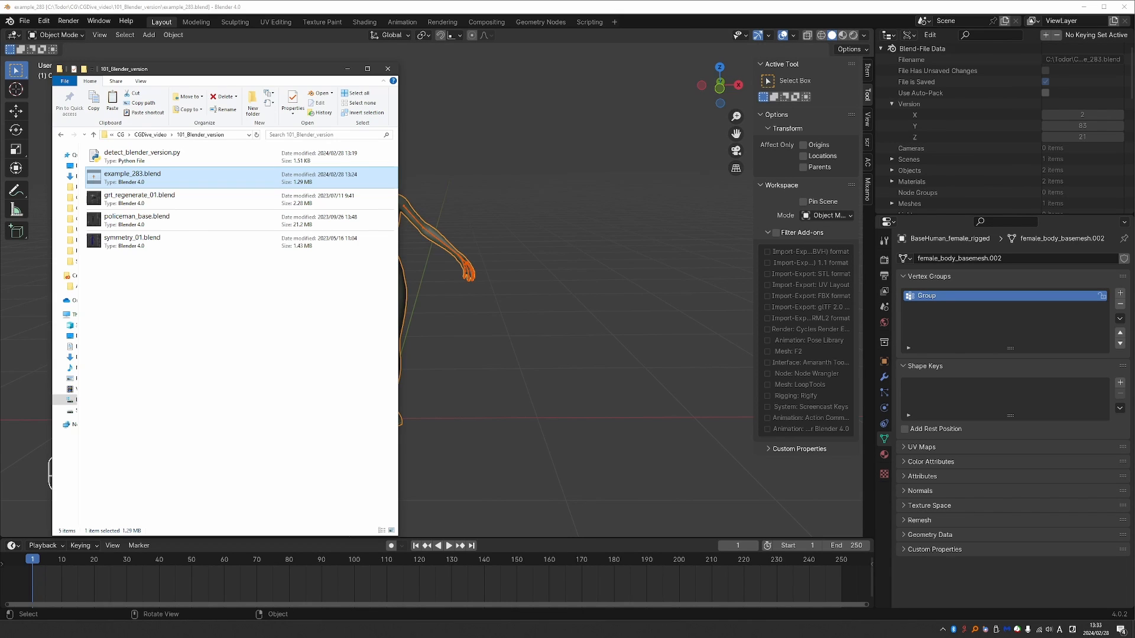
Load grit_regenerate_01.blend and show its Data API, where Version reads 3, 6, 11
double_click(141, 195)
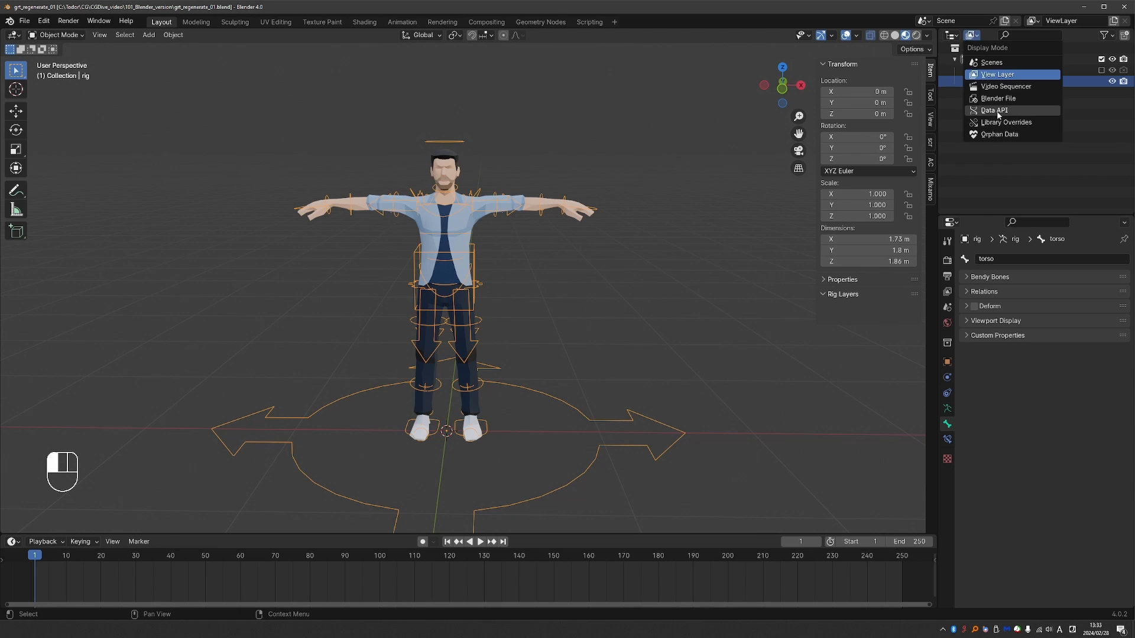
left_click(999, 98)
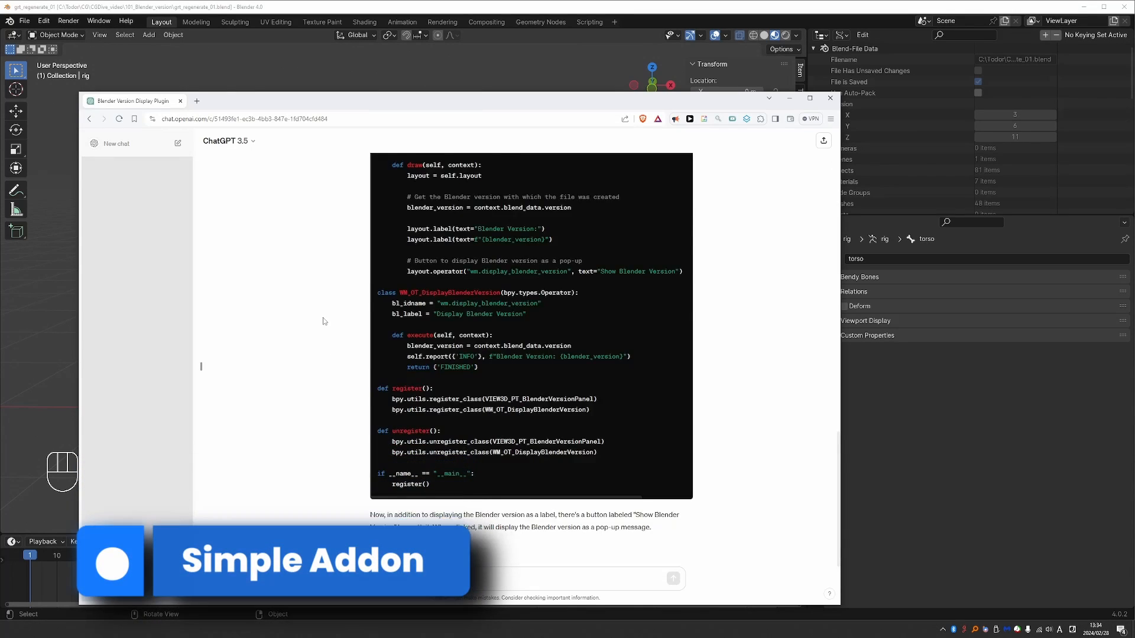
Scroll through the ChatGPT conversation to read the Blender Version Info add-on code
scroll("up", 3)
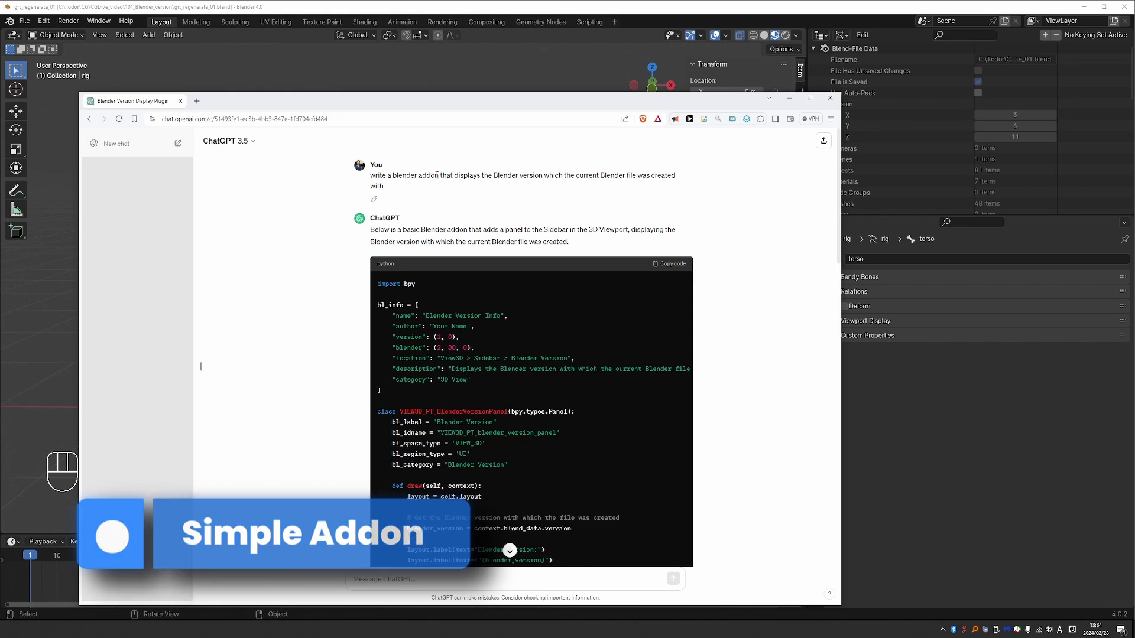
scroll("down", 3)
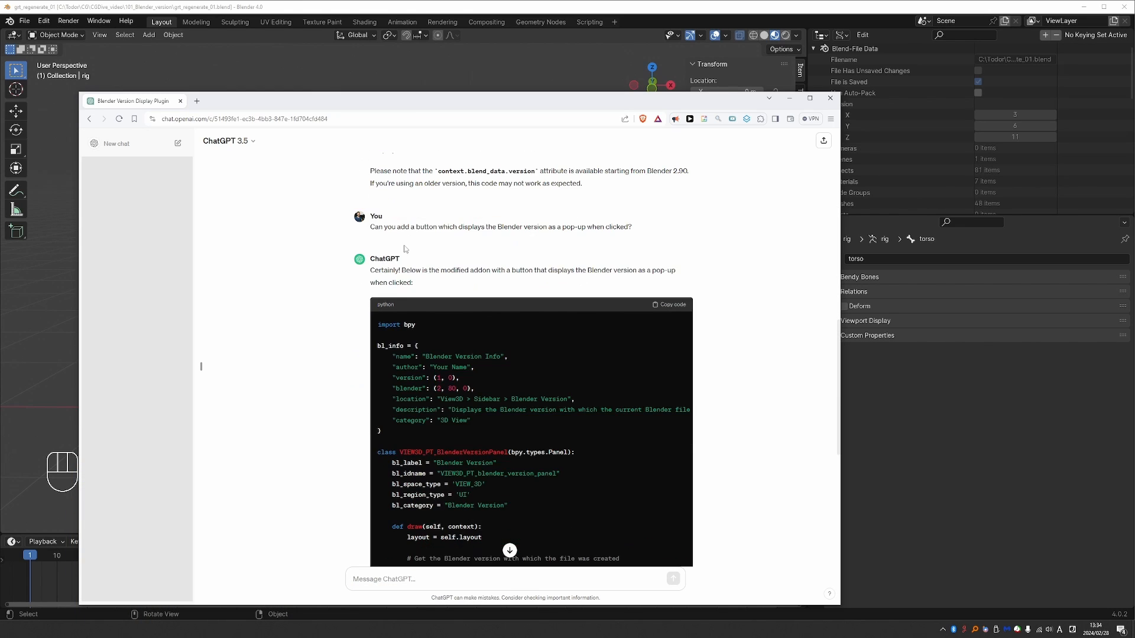
scroll("down", 3)
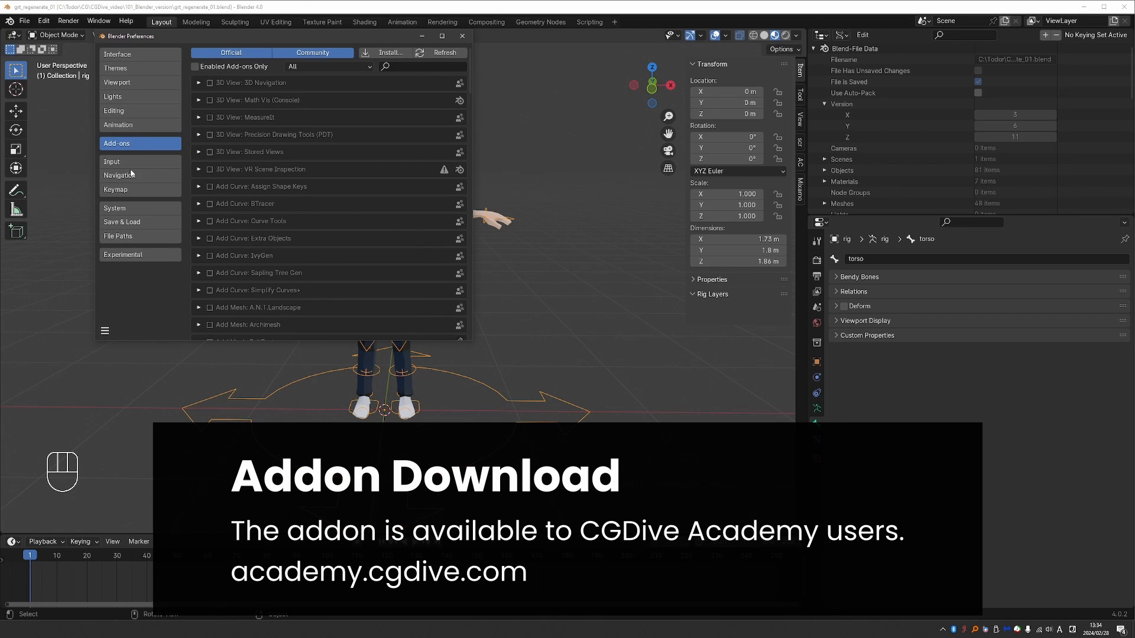
Install and enable detect_blender_version.py from Preferences > Add-ons, then close Preferences
left_click(390, 52)
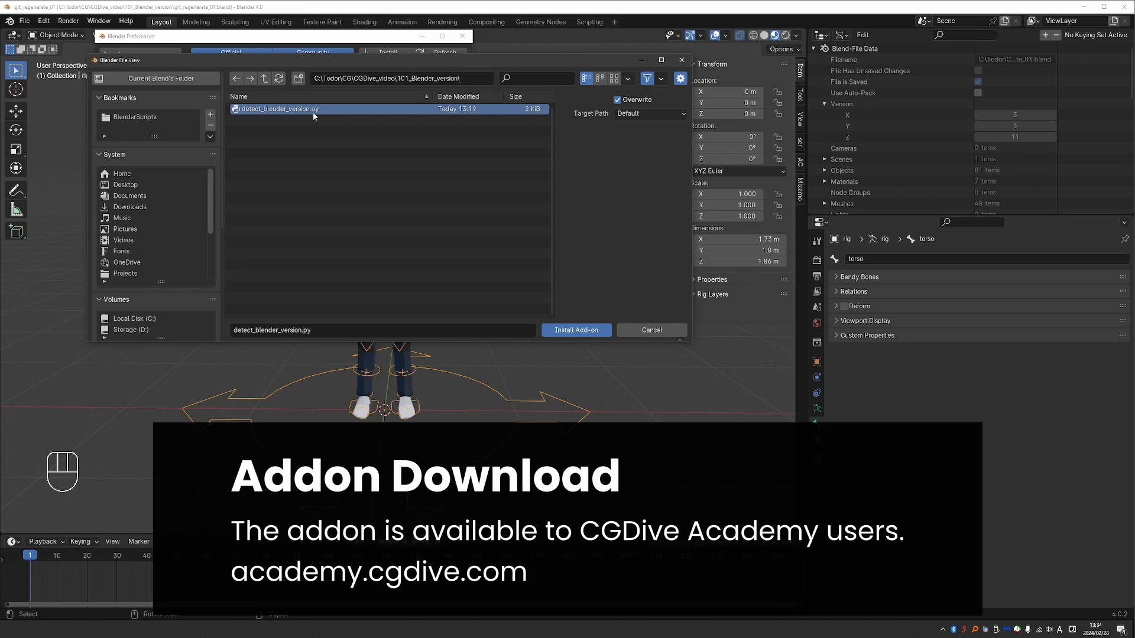
mouse_move(525, 345)
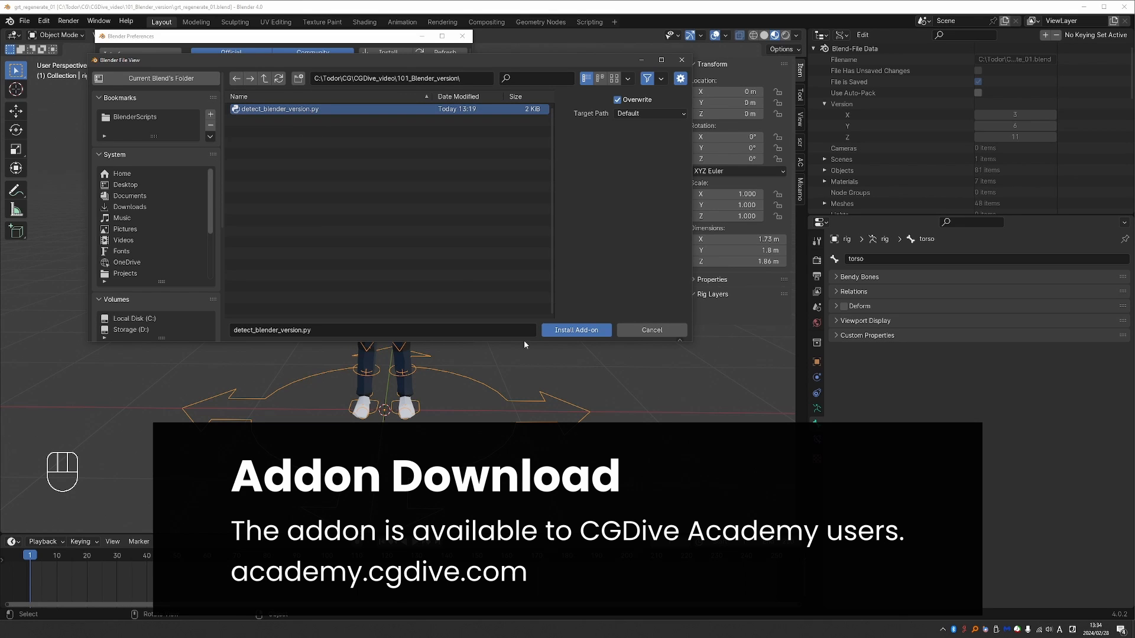
left_click(575, 330)
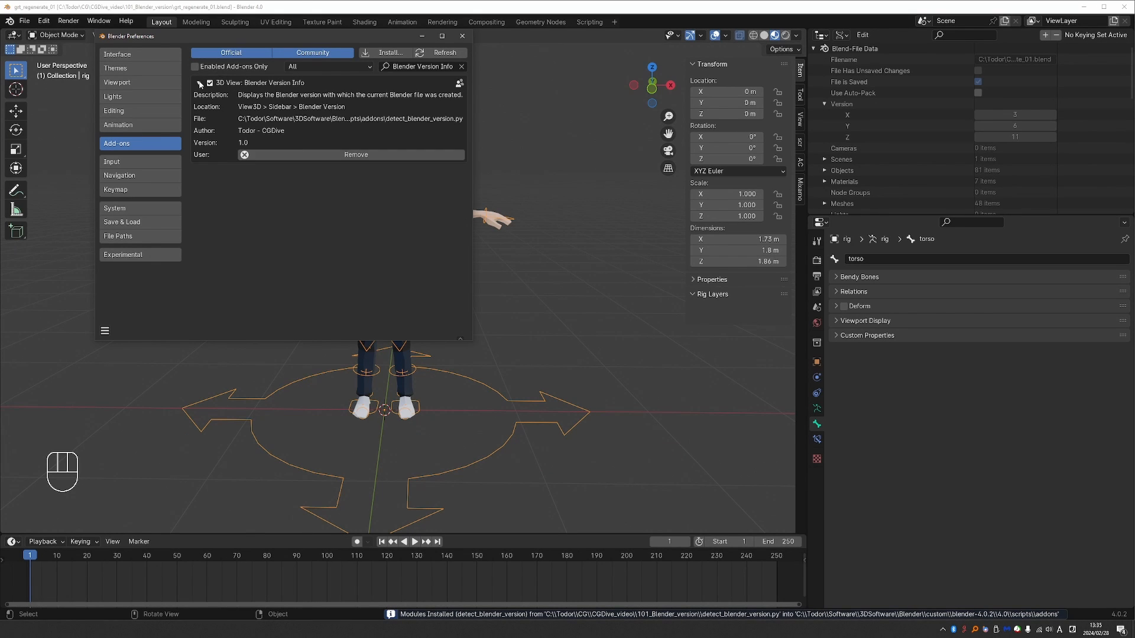
left_click(462, 35)
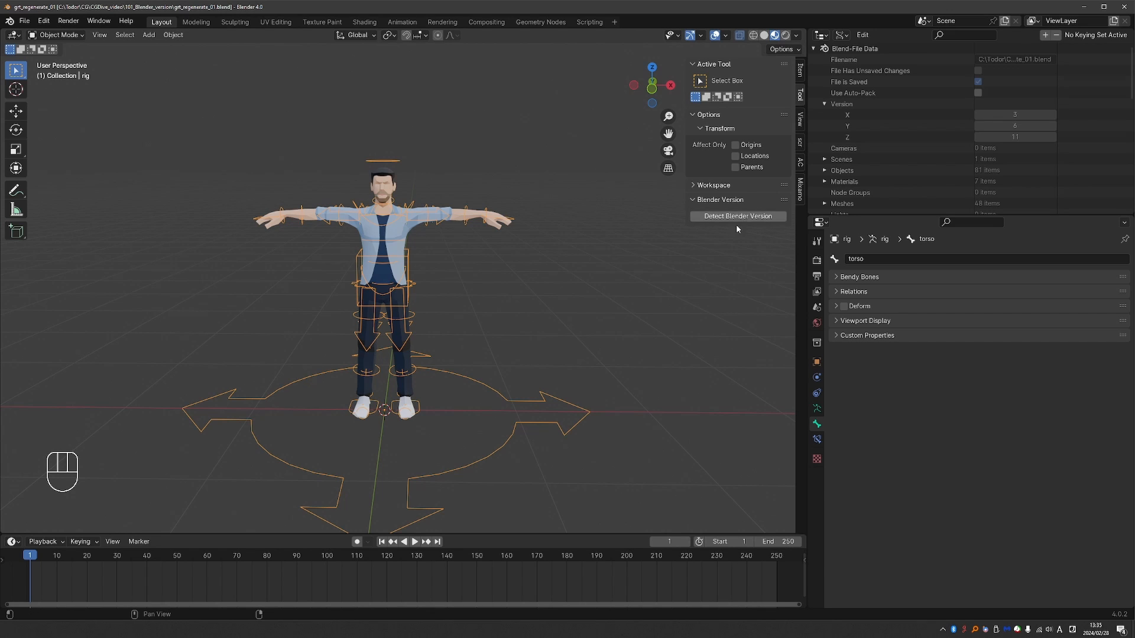
mouse_move(737, 228)
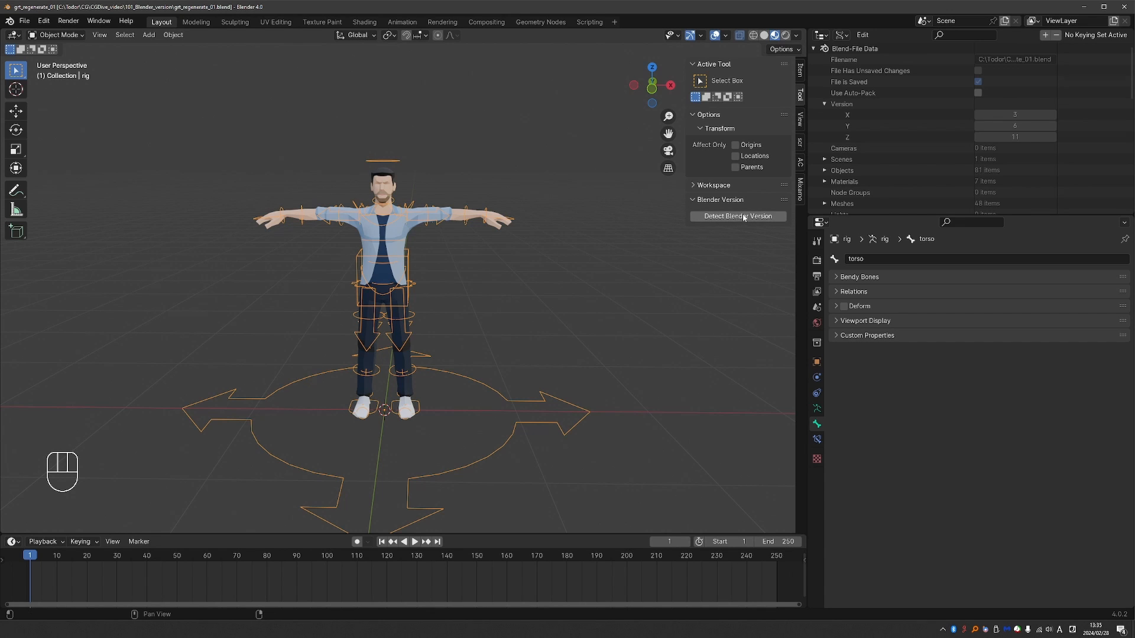
Run Detect Blender Version (3, 6, 11) and change the Timeline into an Info editor
left_click(738, 216)
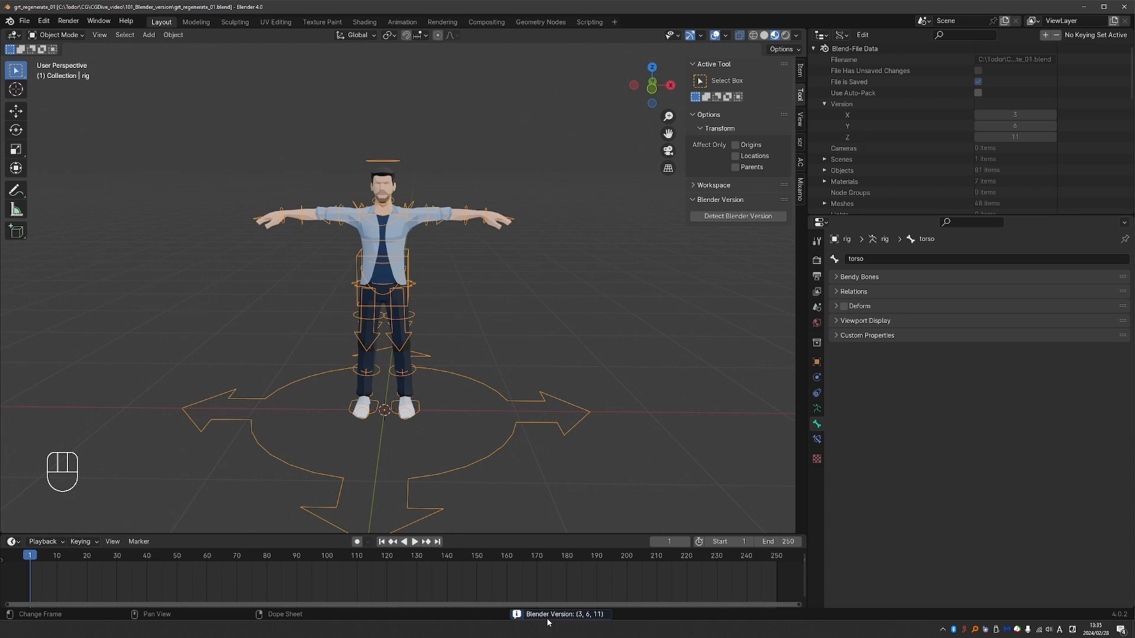
mouse_move(591, 622)
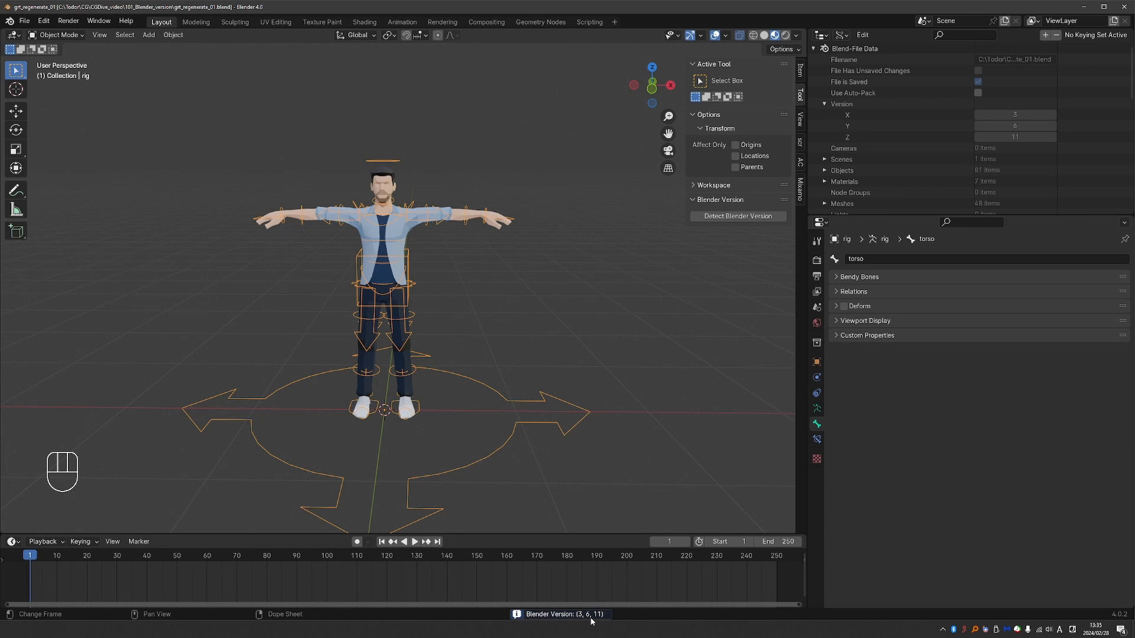
left_click(561, 614)
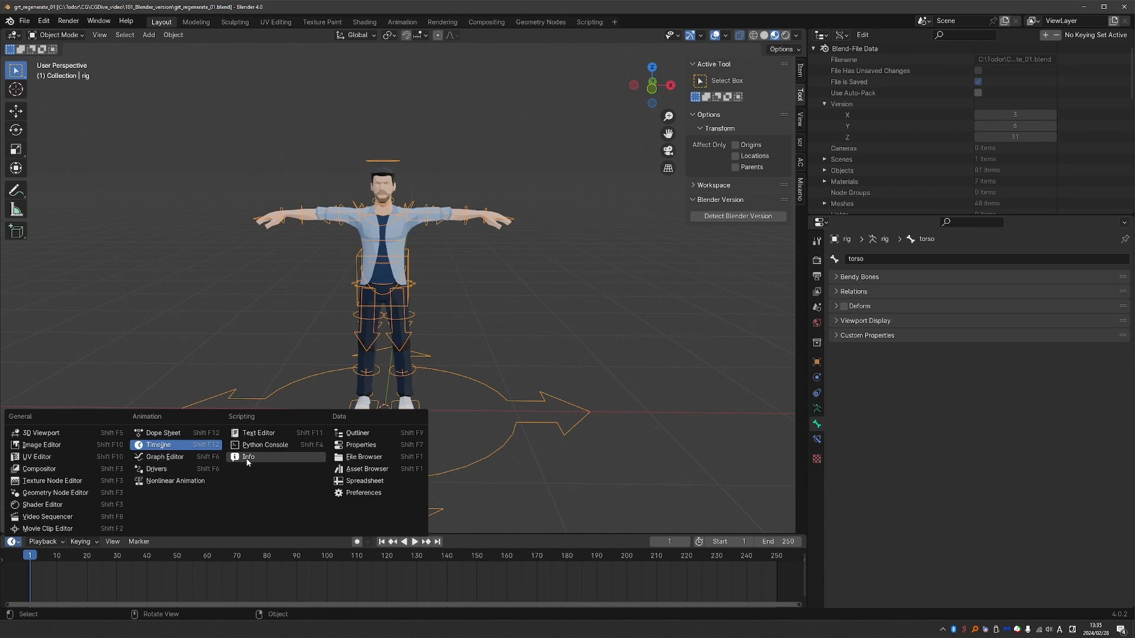
left_click(249, 457)
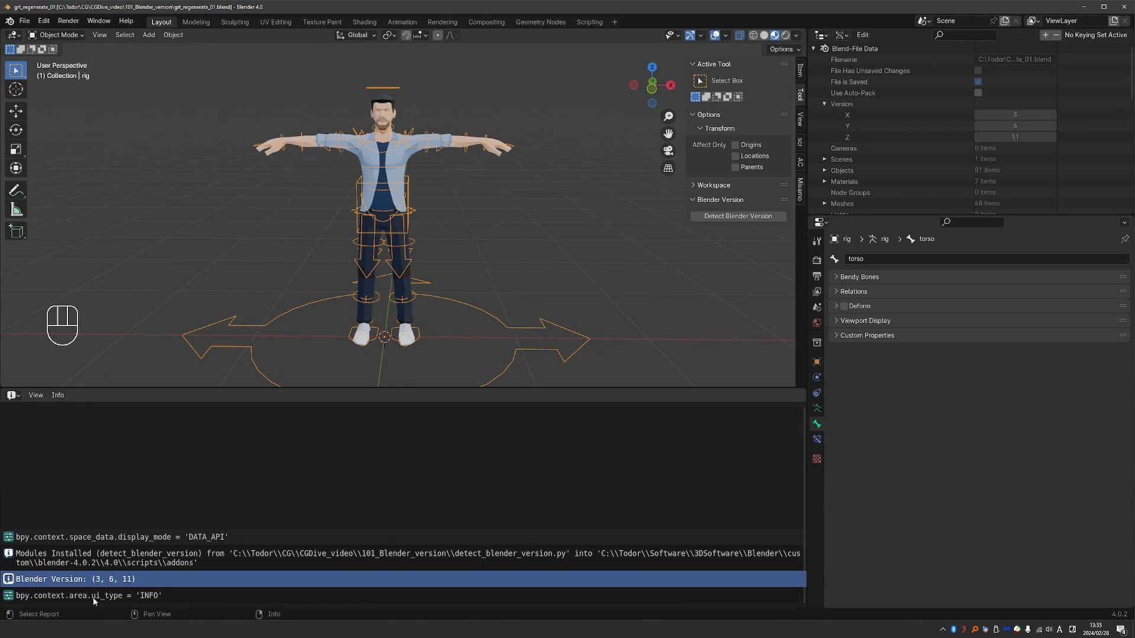
mouse_move(49, 490)
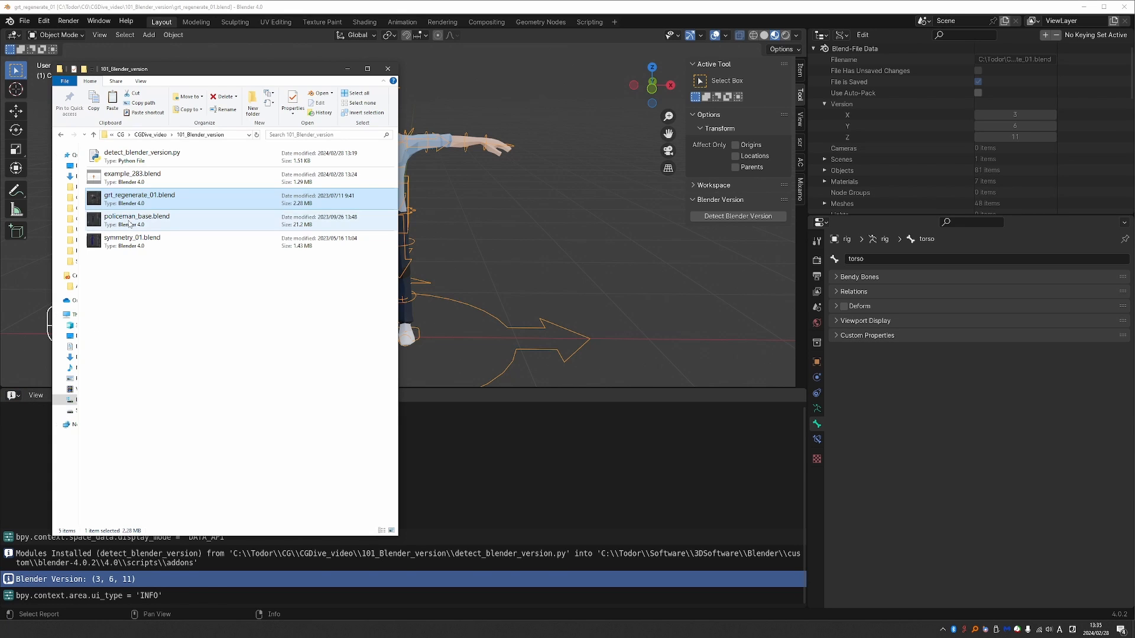
Open symmetry_01.blend, collapse the Workspace panel, and detect its version as 3, 5, 10
double_click(133, 237)
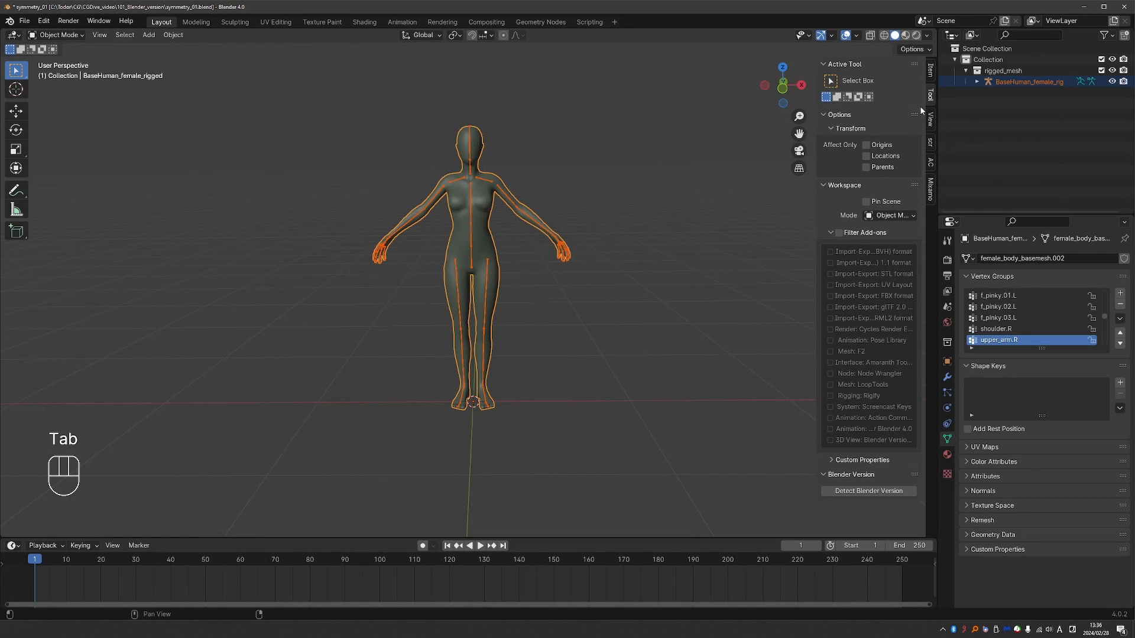
left_click(848, 129)
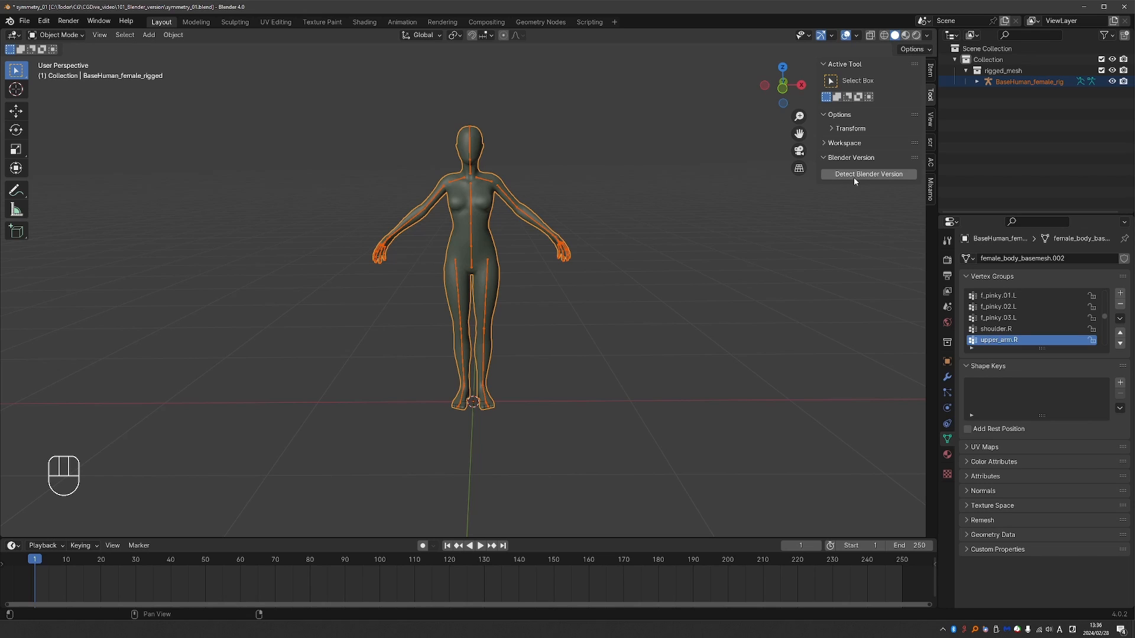
left_click(868, 174)
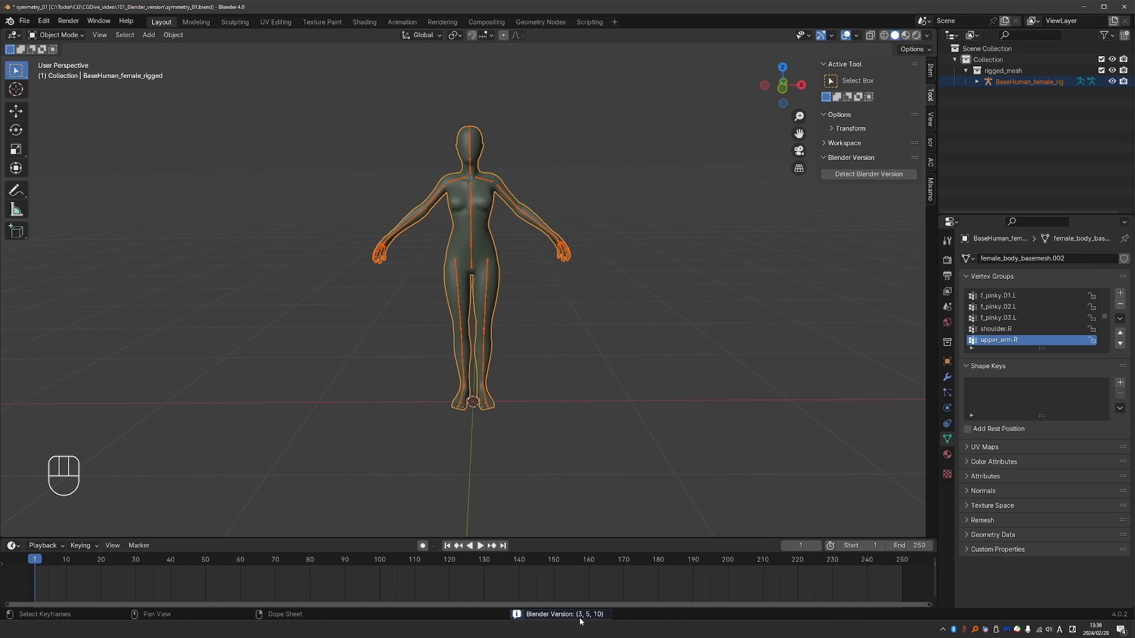
mouse_move(875, 303)
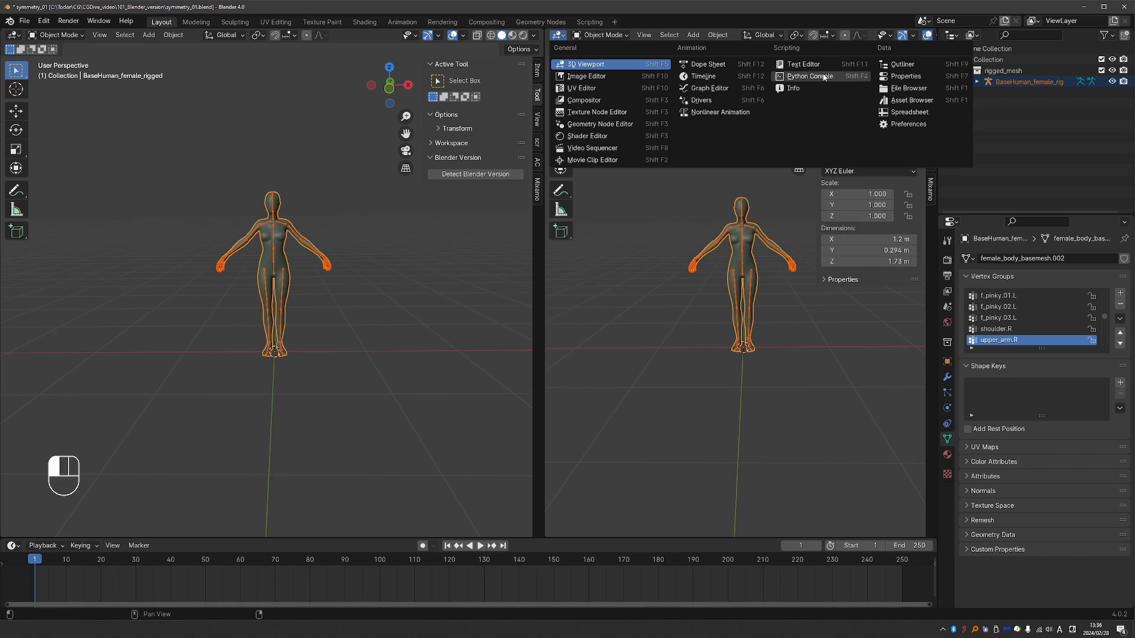
Turn the right area into a Python Console and enter bpy.context.blend_data.version
left_click(809, 77)
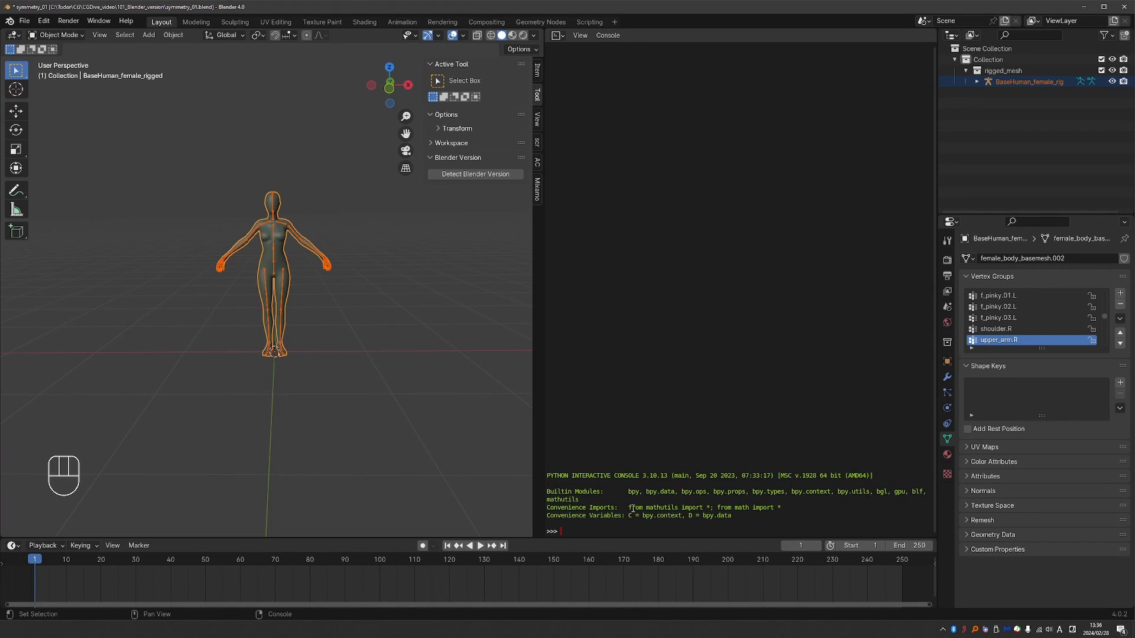
type("bpy.c")
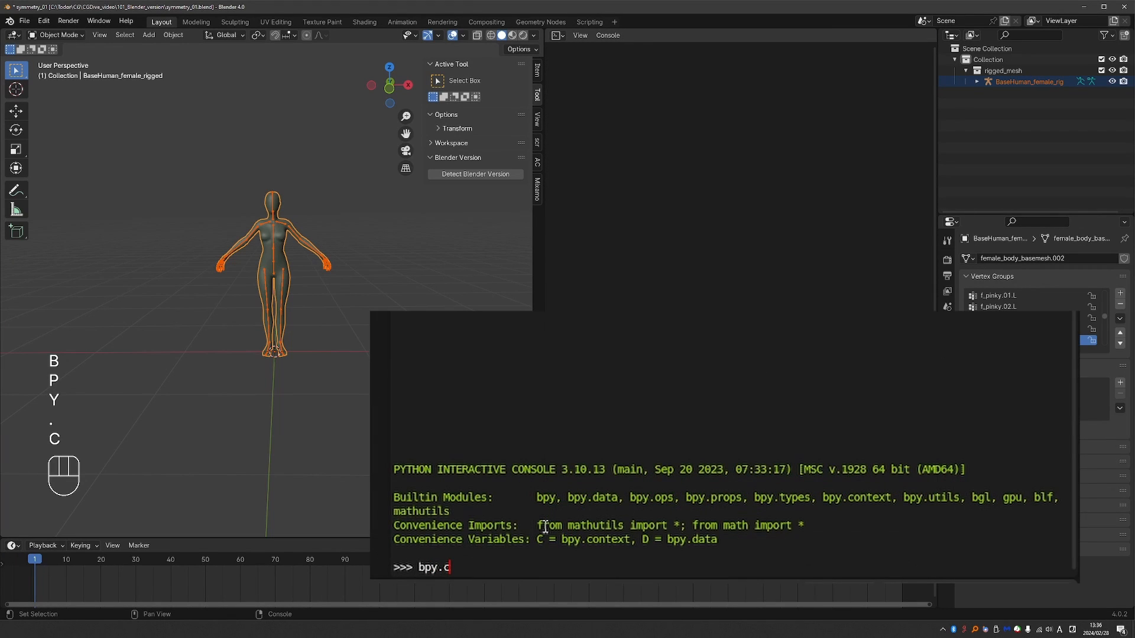
type("ontext.blend_")
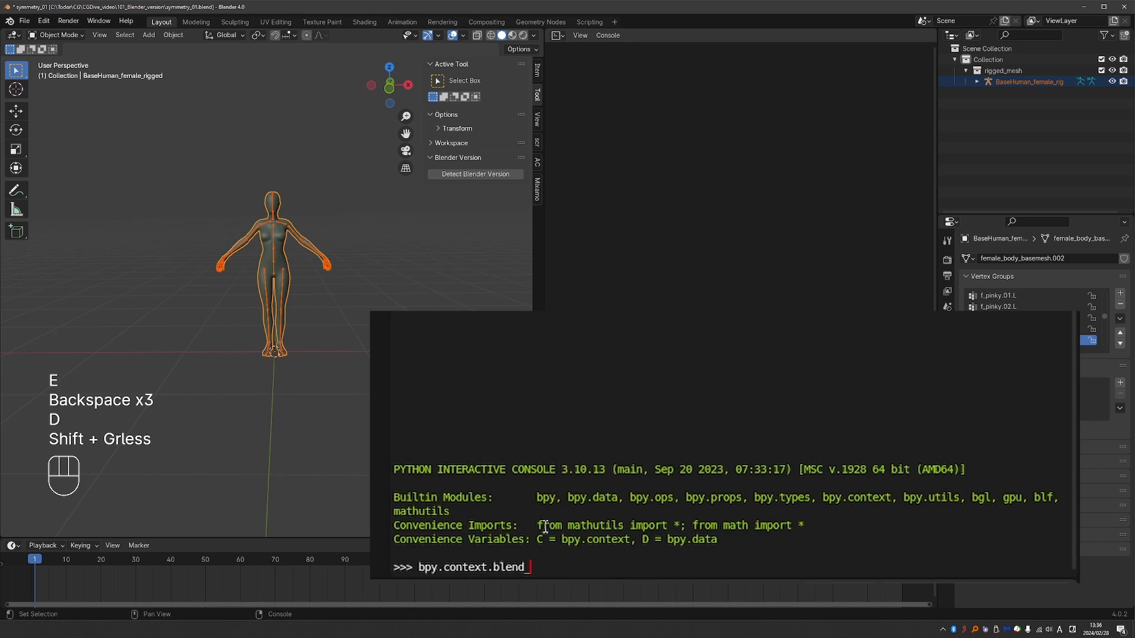
key("Return")
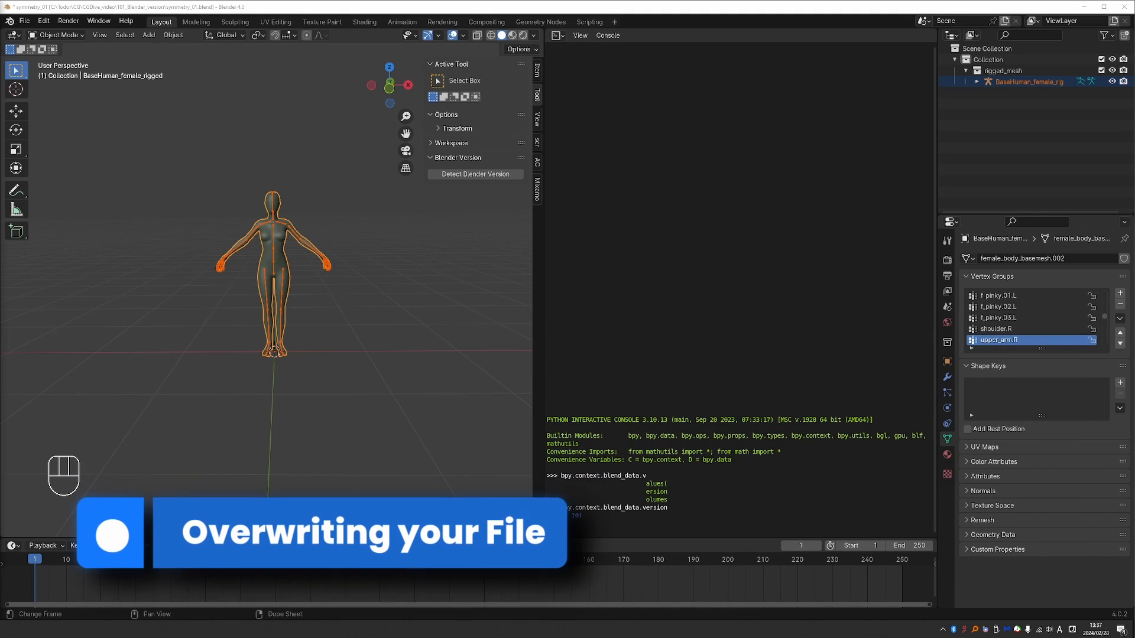
Revert symmetry_01, save it over the original as 4, 0, 36, and show Data API
left_click(23, 20)
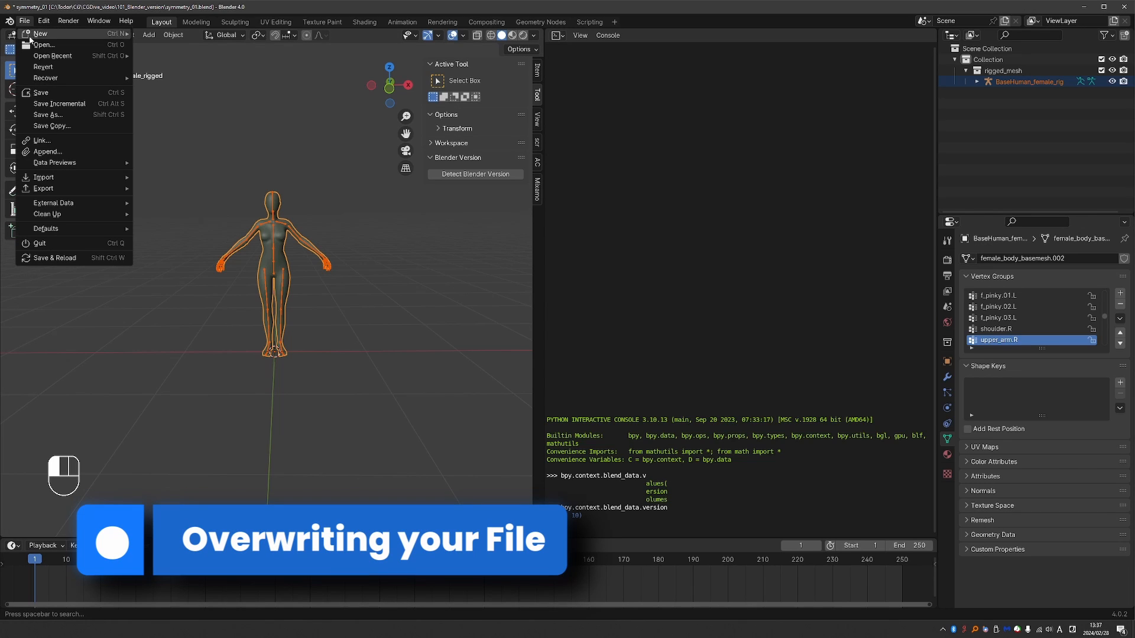
left_click(41, 92)
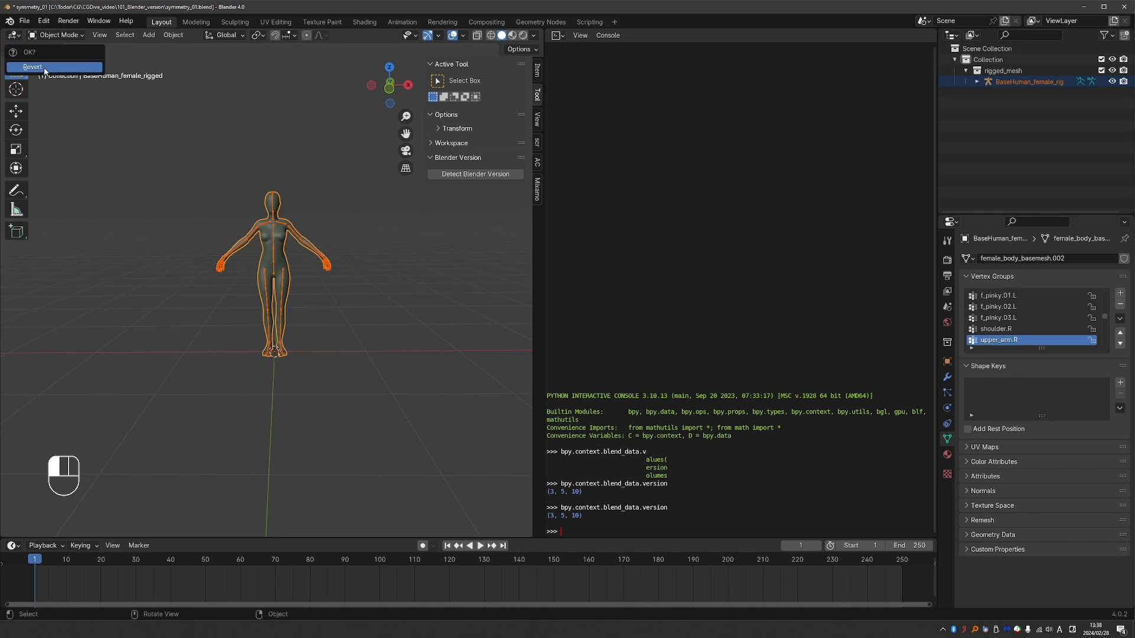
left_click(32, 67)
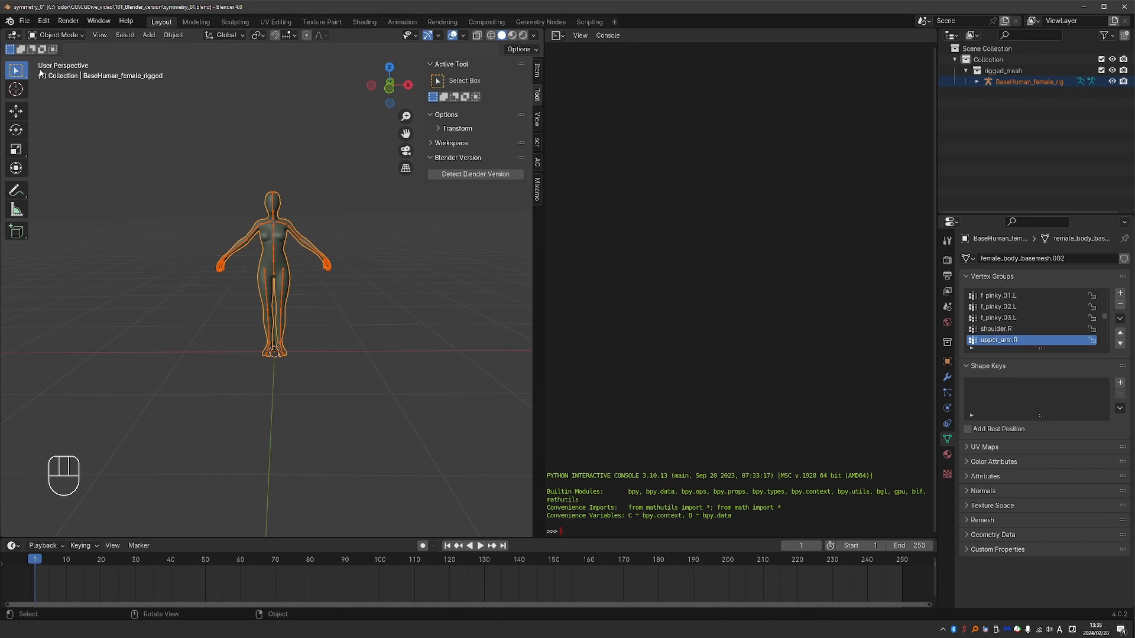
key("Return")
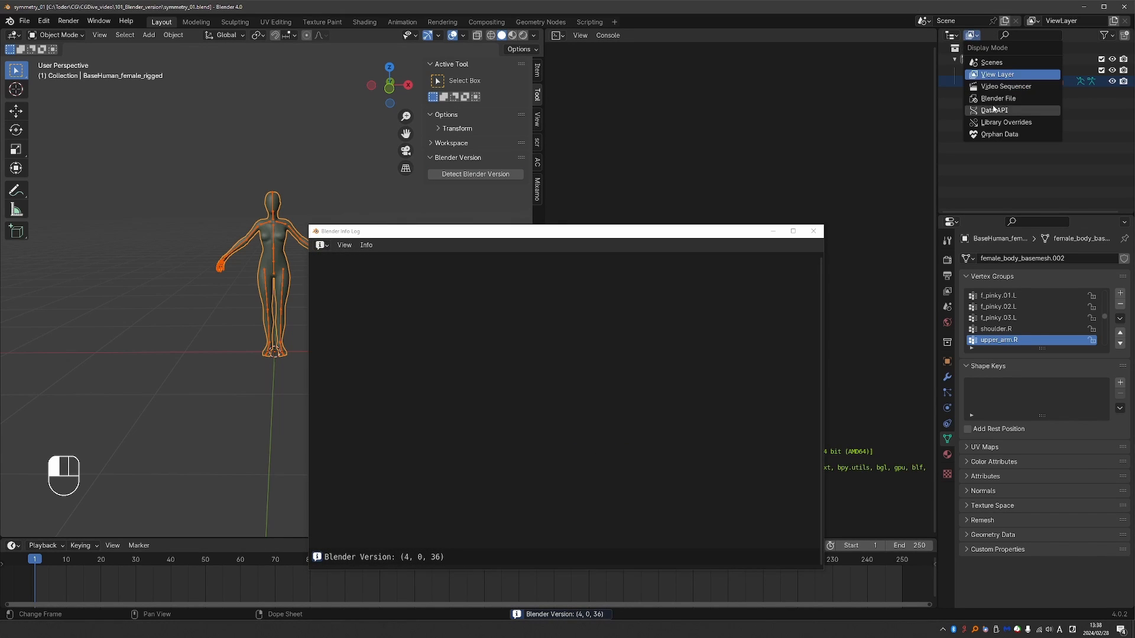
left_click(992, 110)
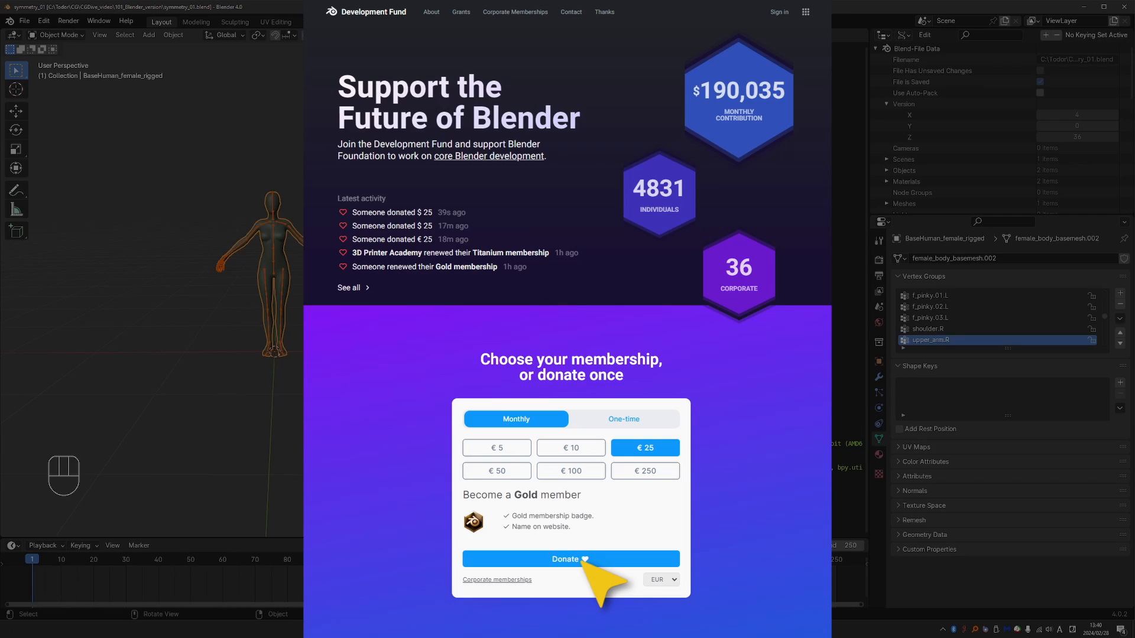
mouse_move(597, 575)
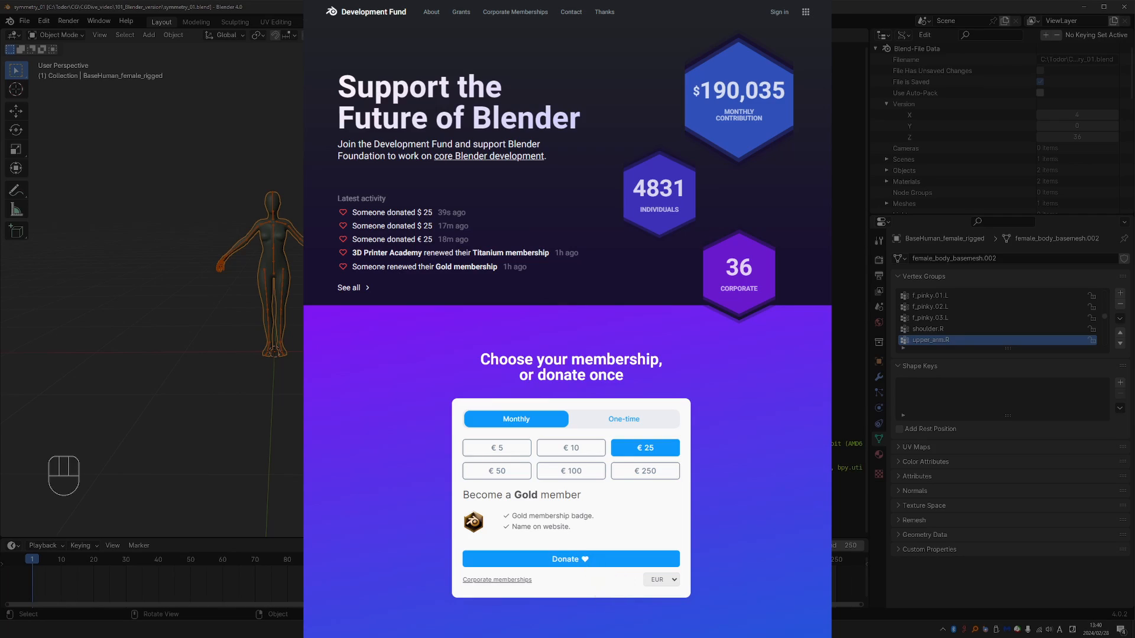